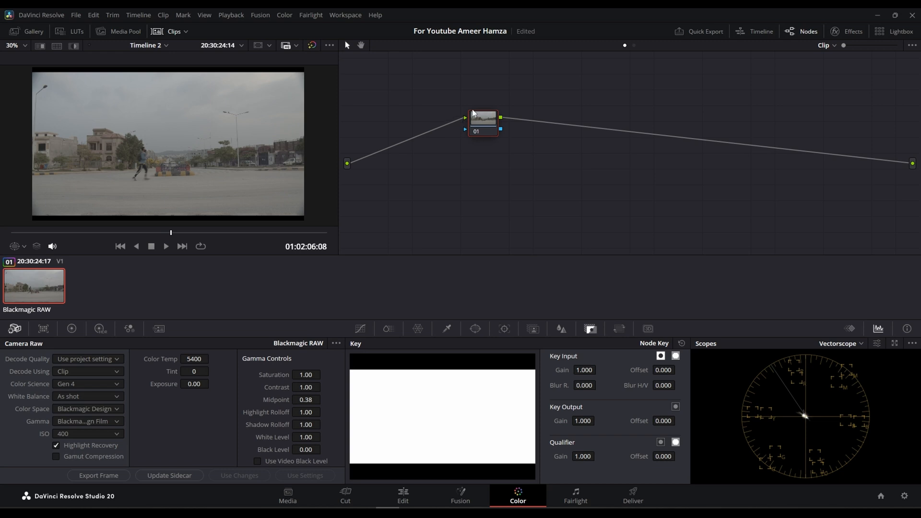
Add two more serial nodes with Alt+S to extend the chain toward five nodes.
key(alt+s)
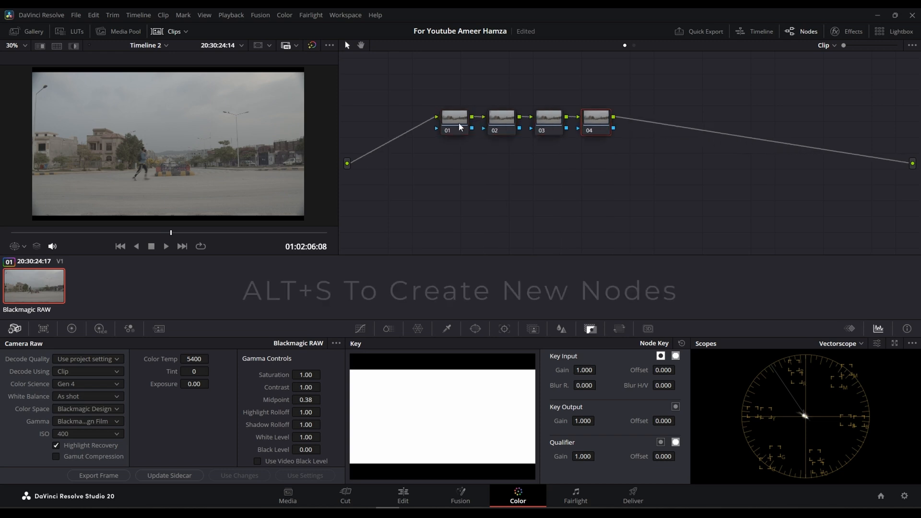
key(alt+s)
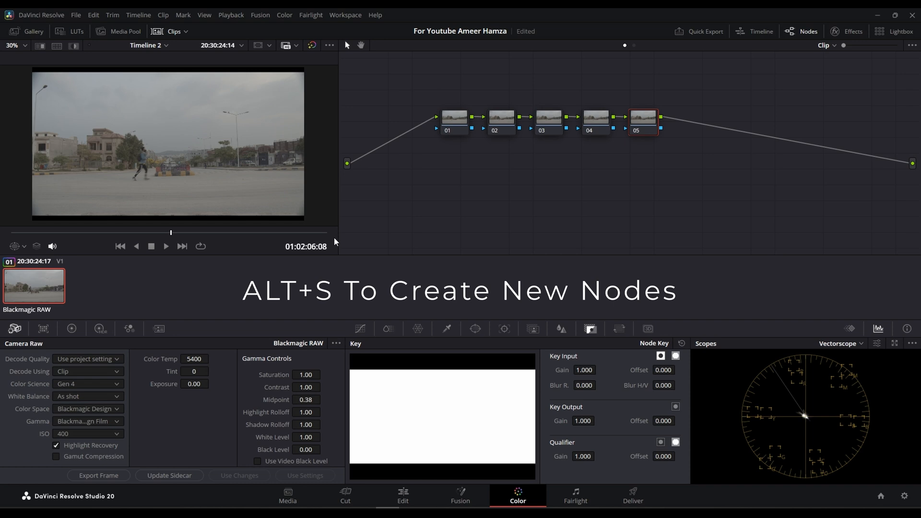
mouse_move(799, 132)
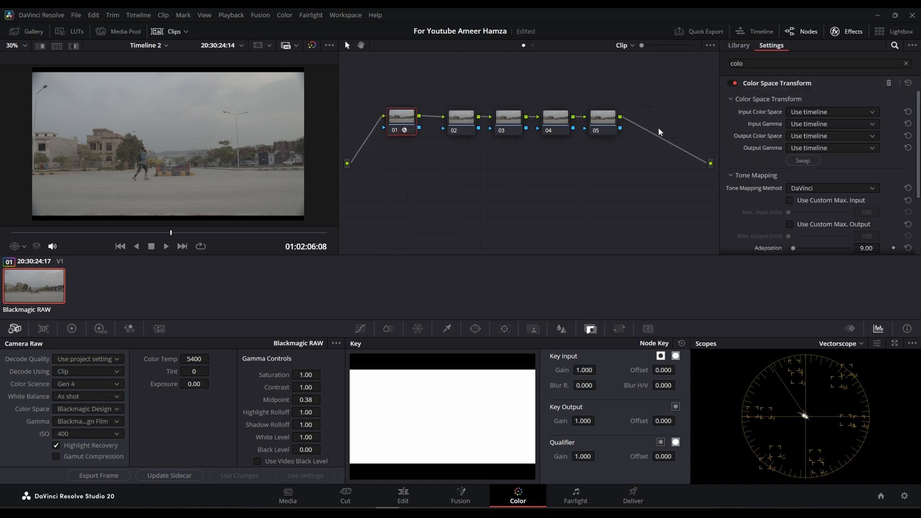
Set the first node's CST to camera film input and DaVinci Wide Gamut/Intermediate output.
click(829, 111)
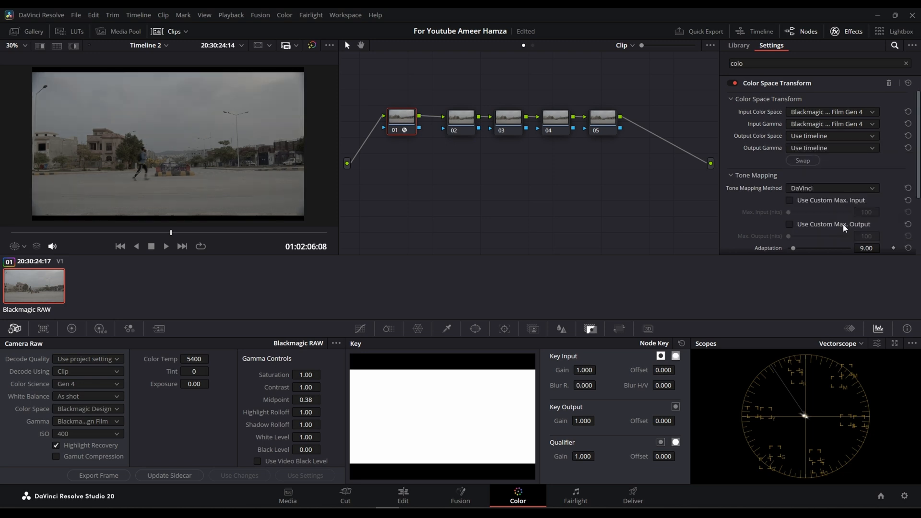
click(830, 135)
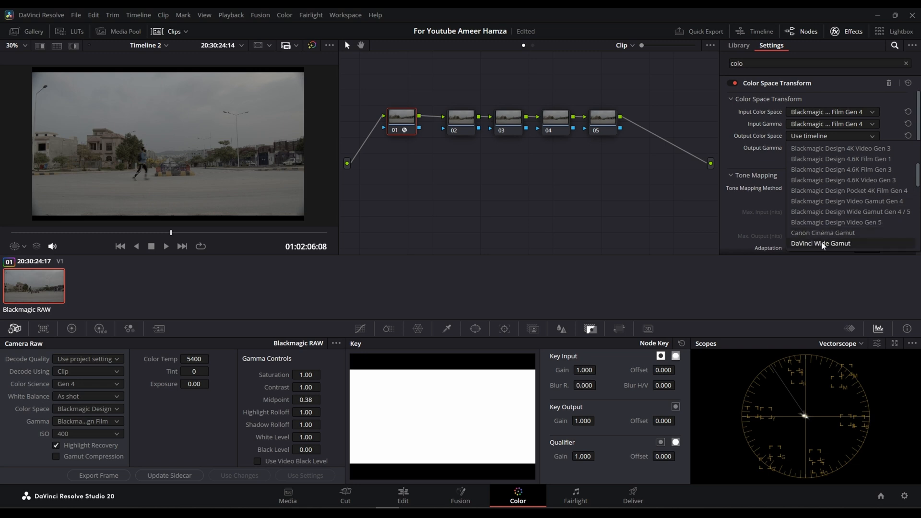
click(820, 242)
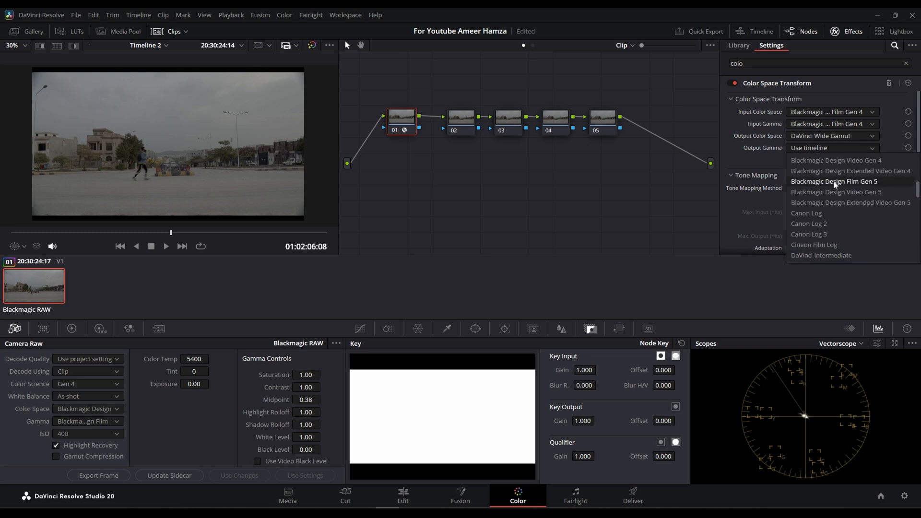
click(821, 255)
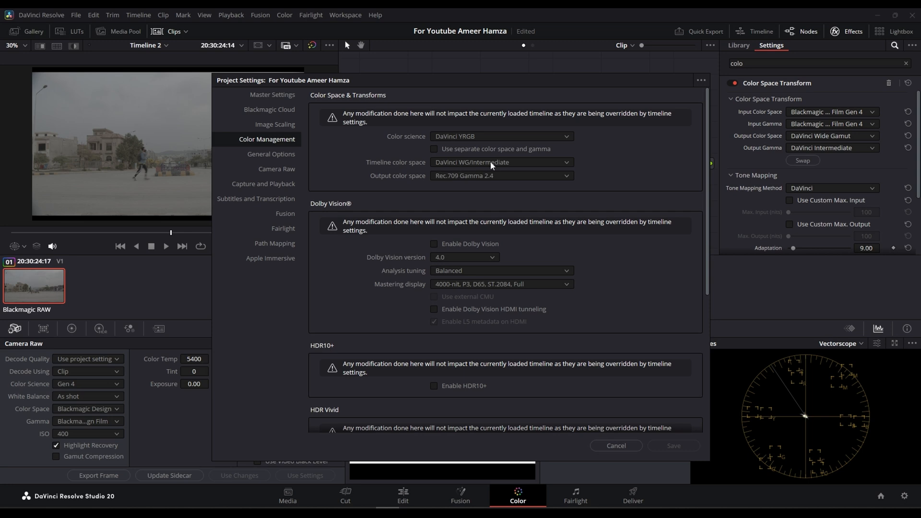
mouse_move(437, 187)
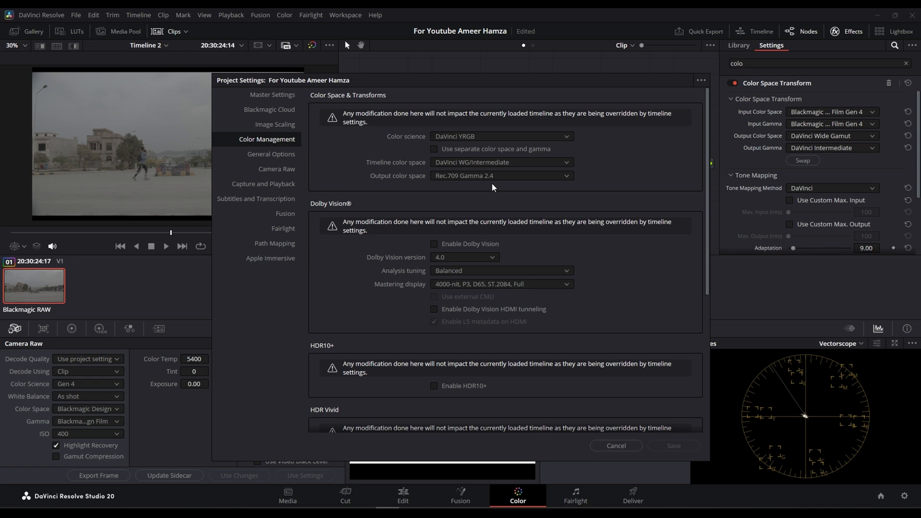
Review the Color Management page and cancel out of Project Settings unchanged.
scroll(down, 3)
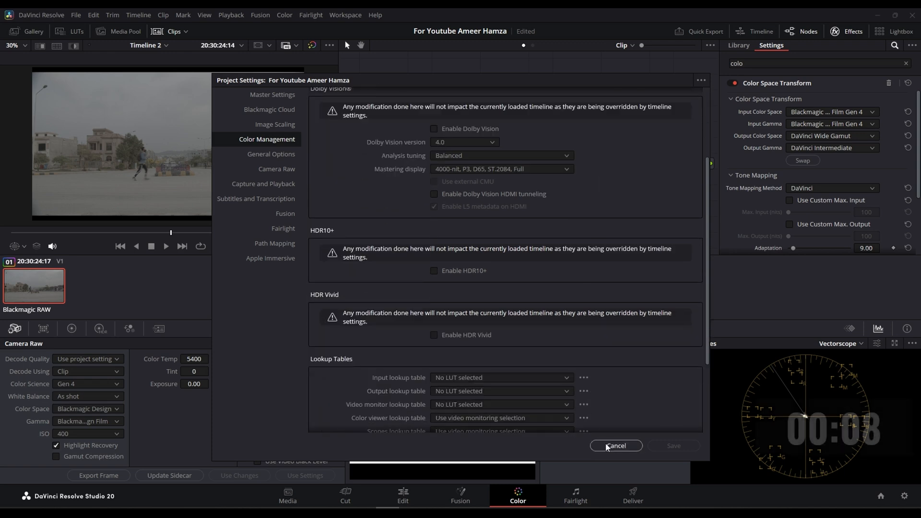
click(615, 447)
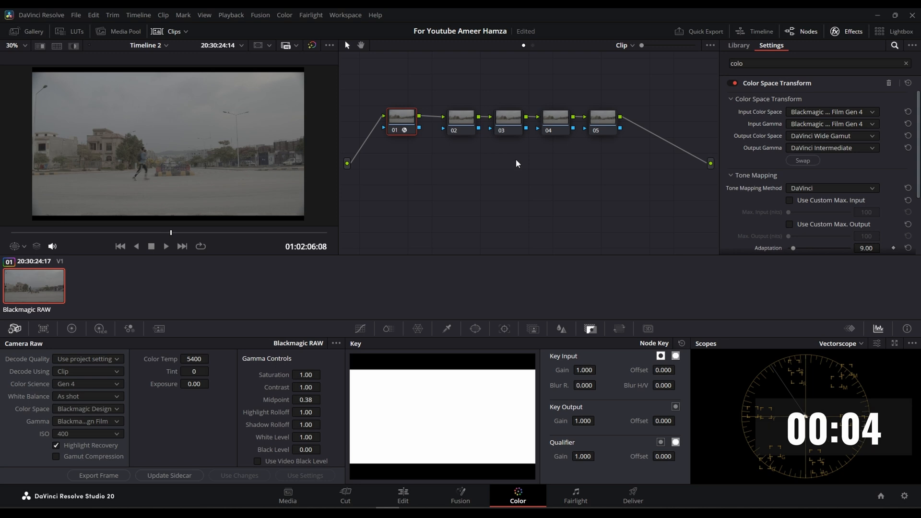
mouse_move(561, 104)
text(ODT)
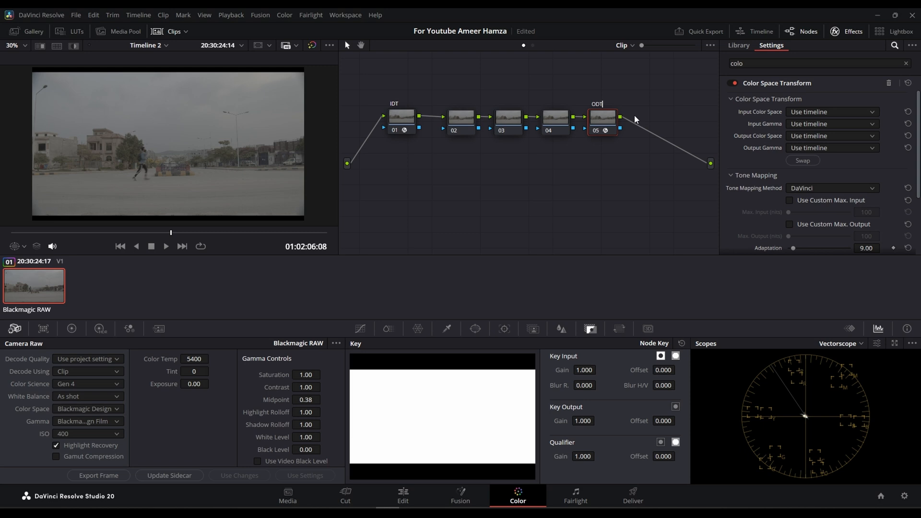
Set the ODT node's CST to DaVinci Wide Gamut input and Rec.709/Gamma 2.4 output.
click(829, 112)
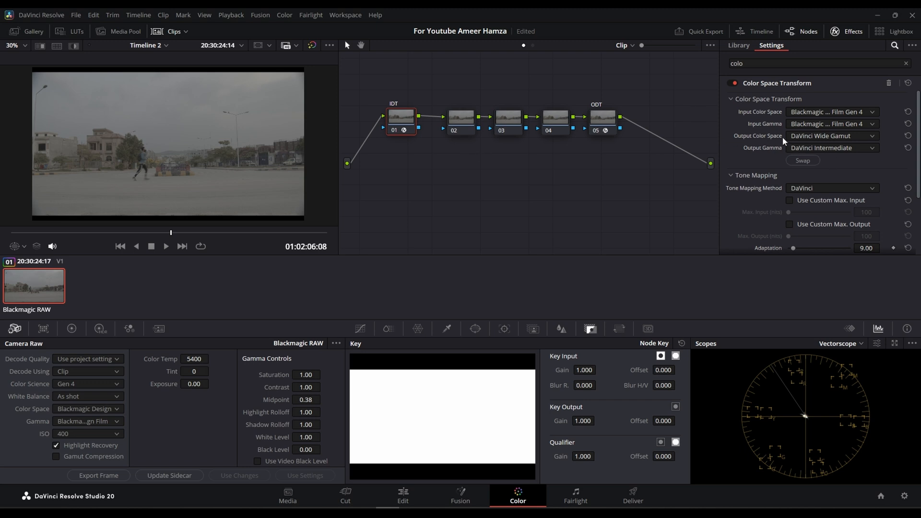
mouse_move(613, 121)
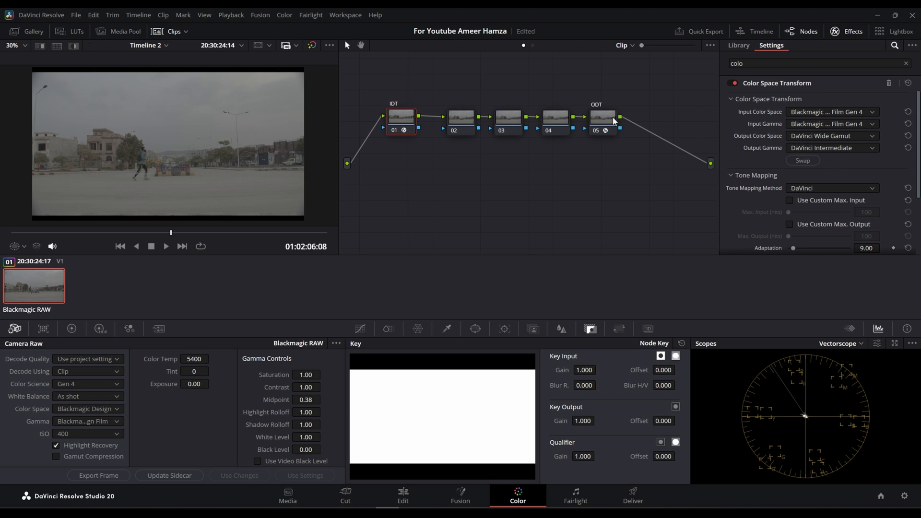
click(831, 112)
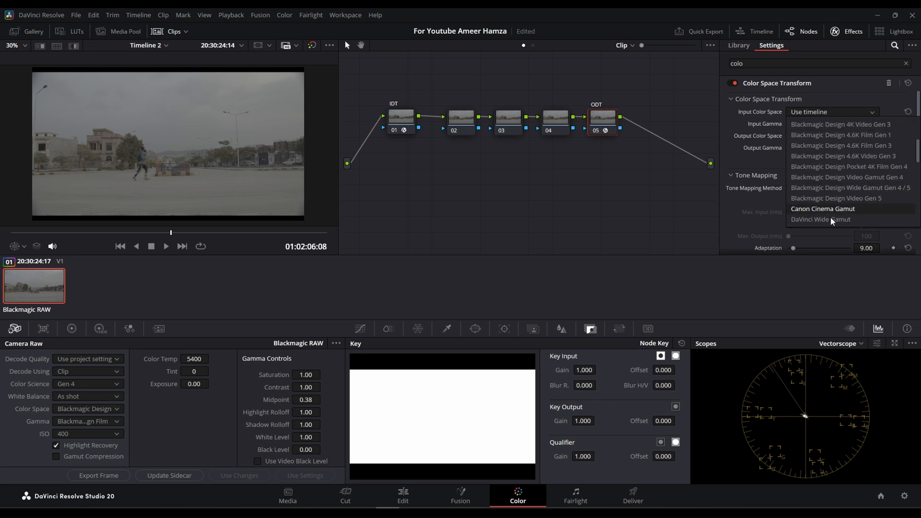
click(820, 219)
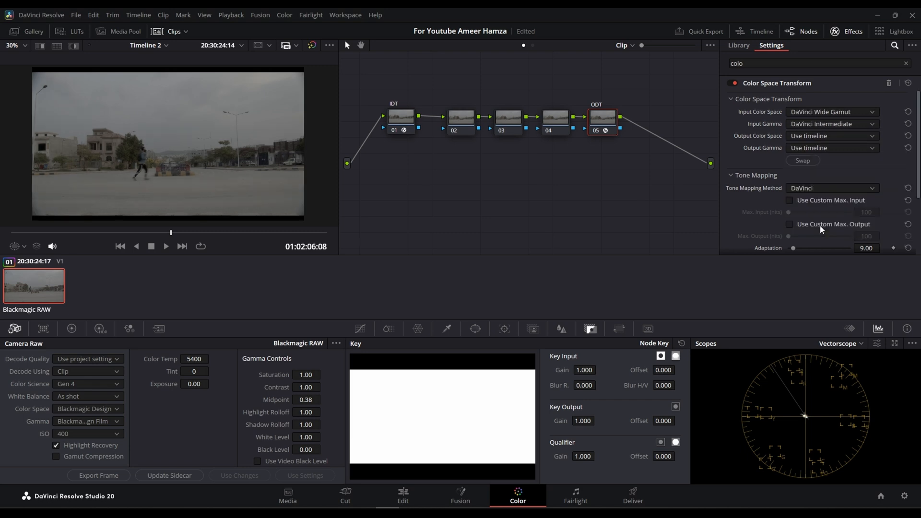
click(830, 135)
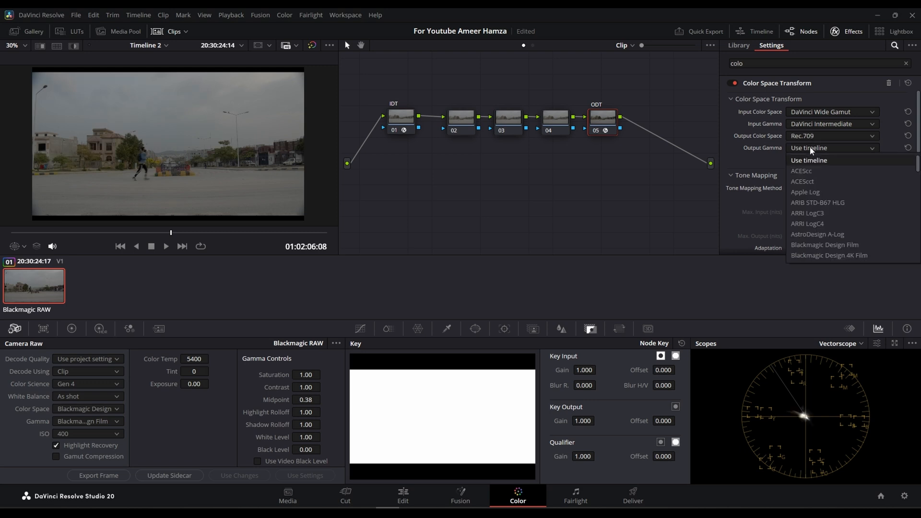
click(828, 147)
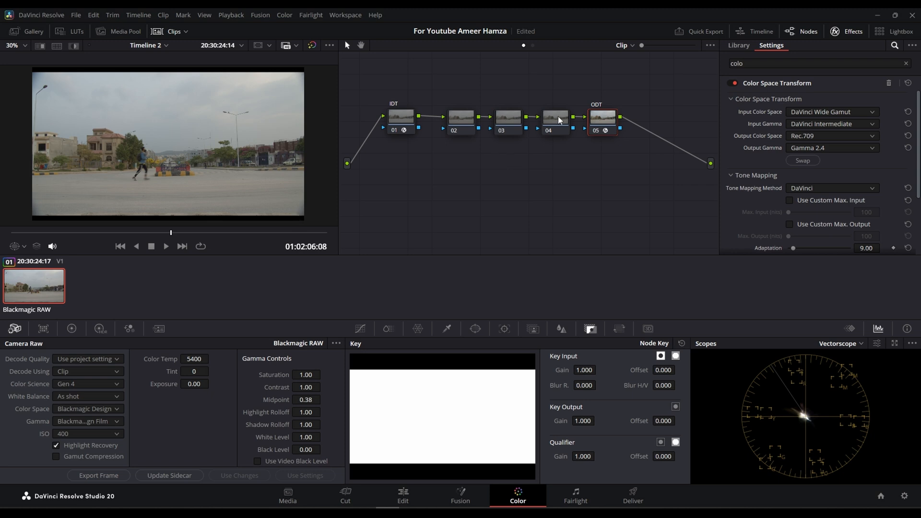
mouse_move(598, 124)
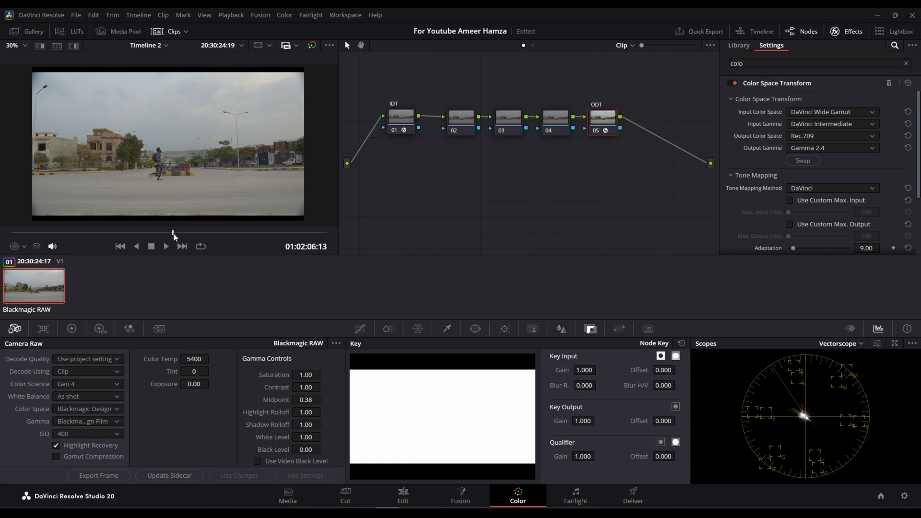
mouse_move(608, 123)
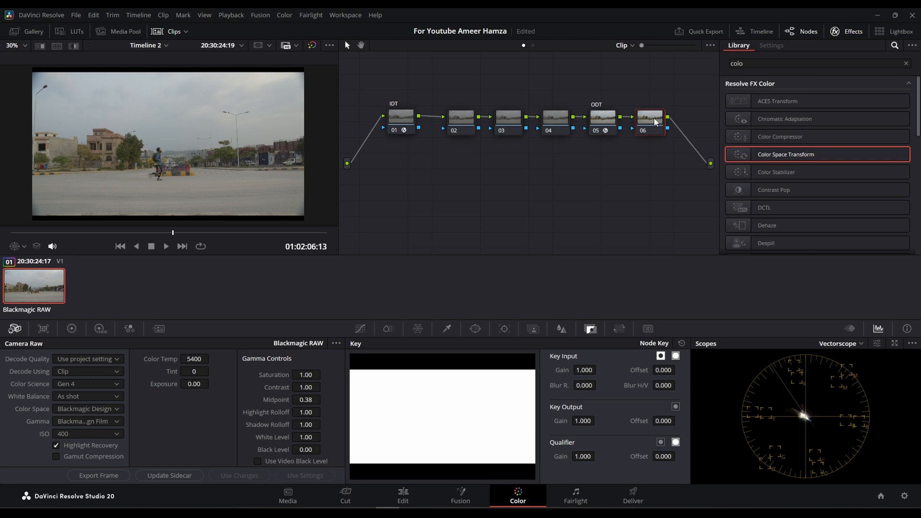
Give node 06 a CST with Rec.709 input and a chosen output gamma curve.
click(771, 45)
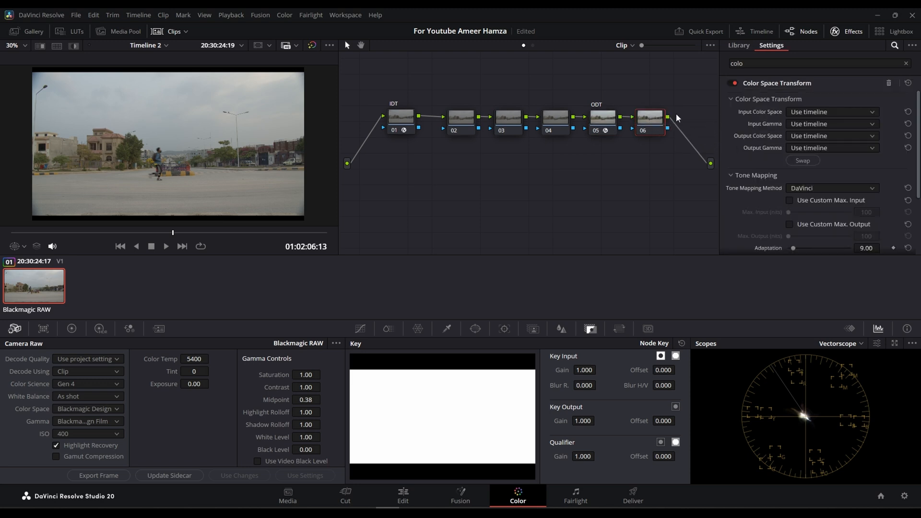
click(830, 111)
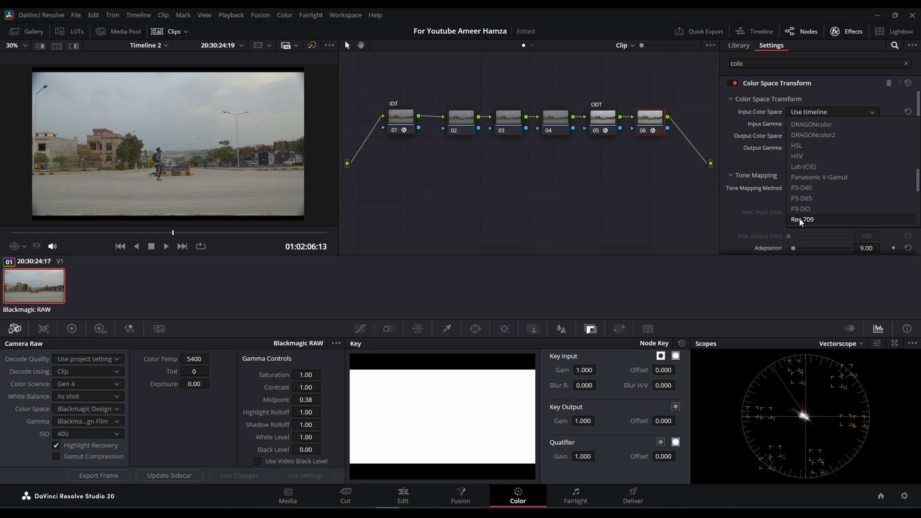
click(802, 219)
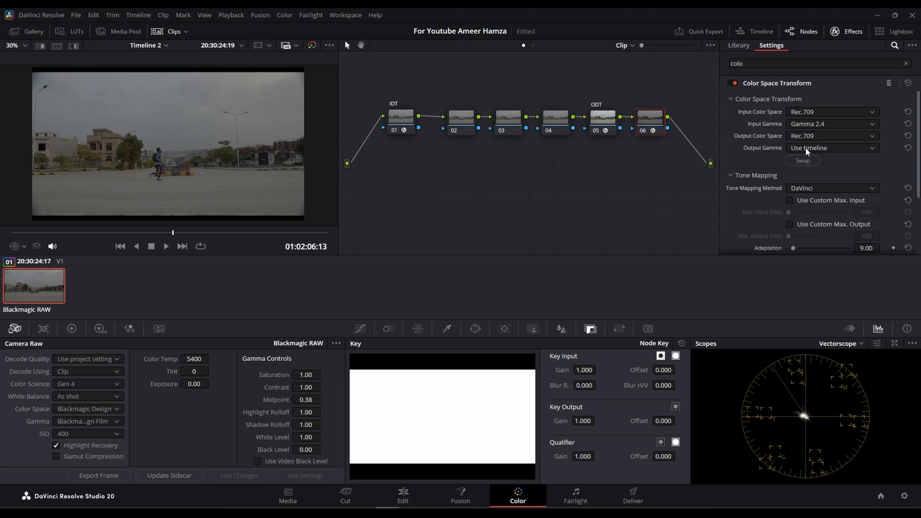
click(831, 148)
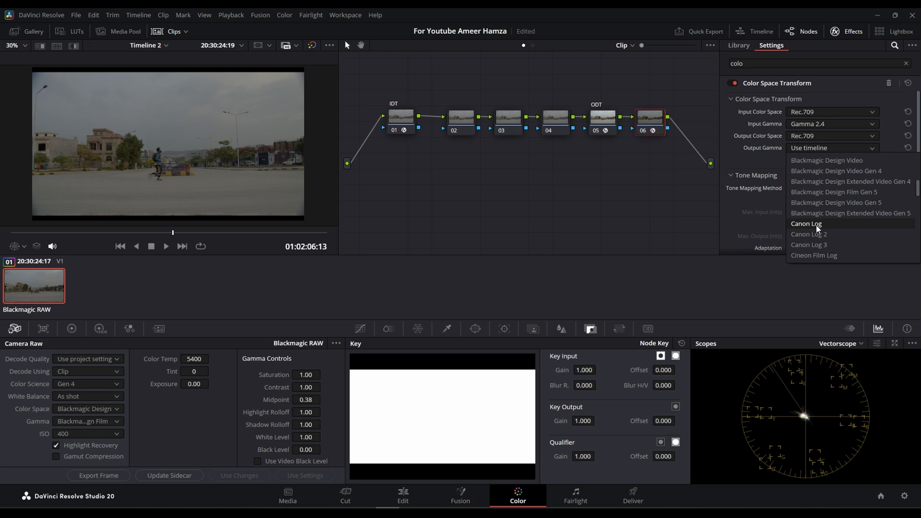
click(814, 256)
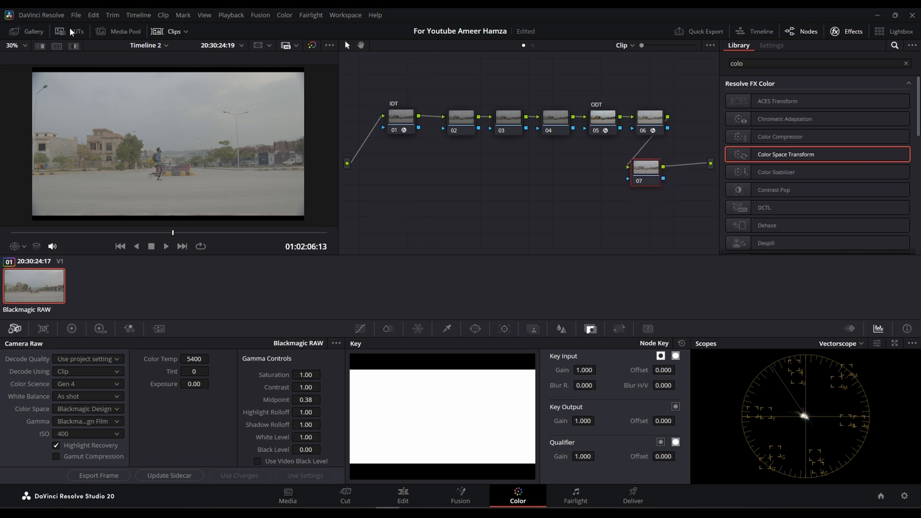
Browse the LUTs panel for a Film Looks emulation LUT.
click(76, 31)
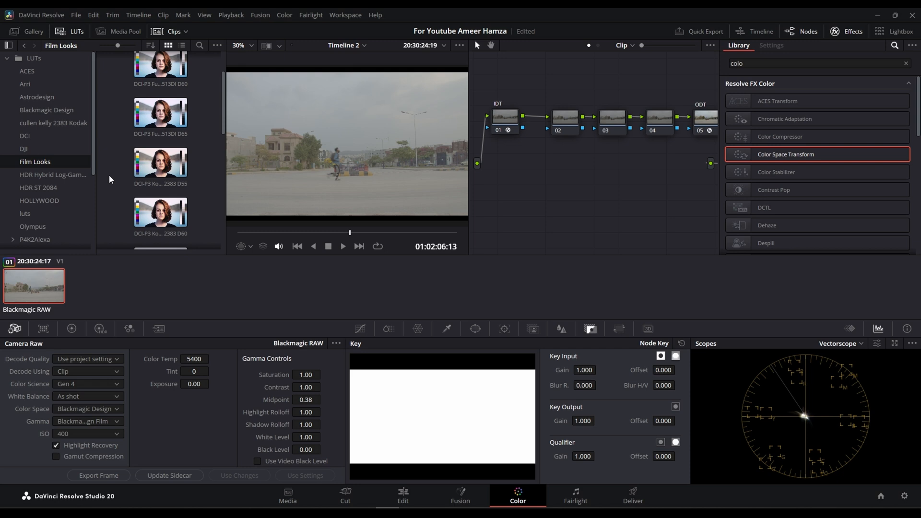
scroll(down, 3)
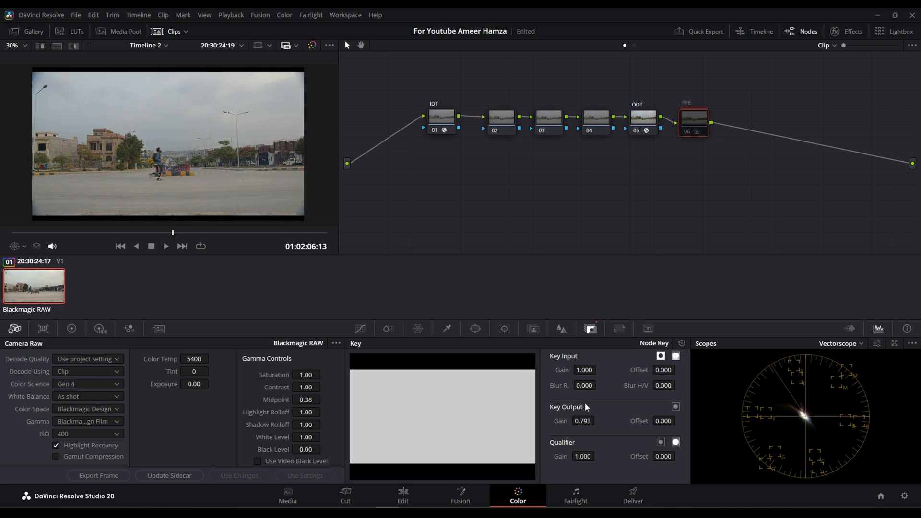
Select node 02 and bring up its primary color wheels for grading.
click(501, 116)
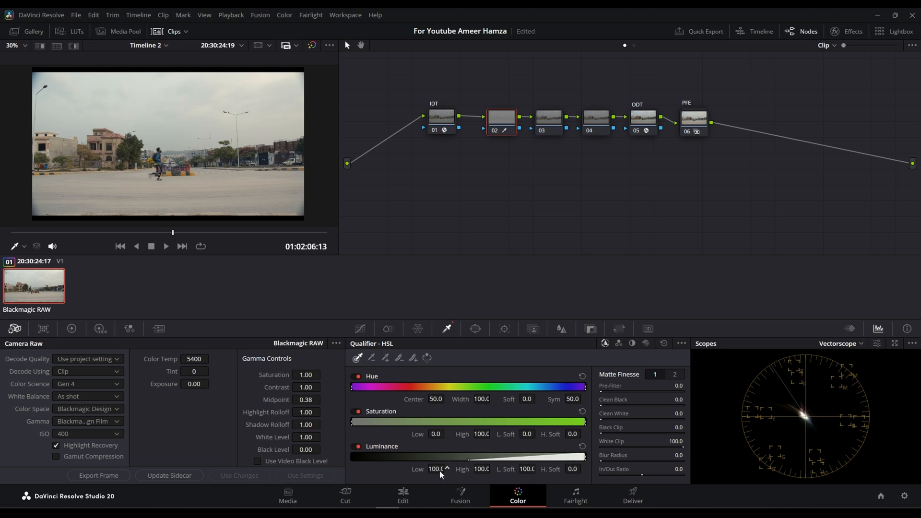
click(70, 329)
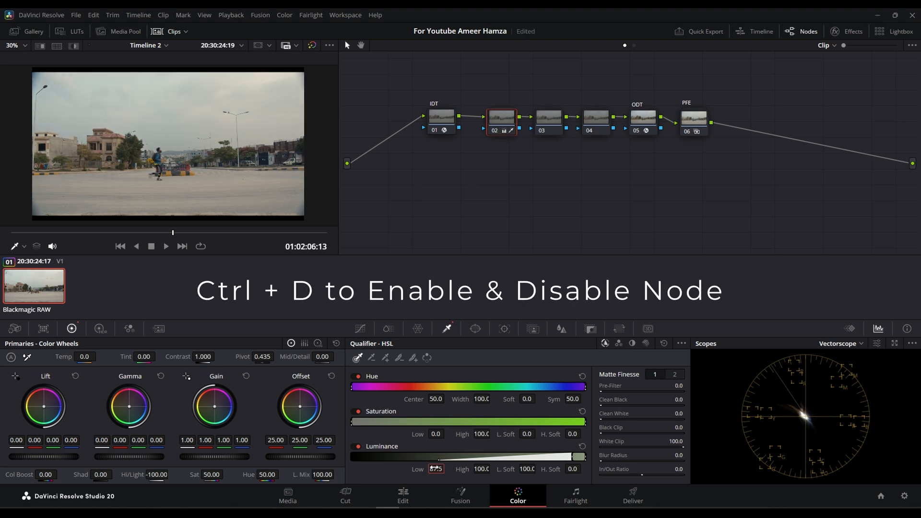
Select node 03 to adjust its offset.
click(548, 116)
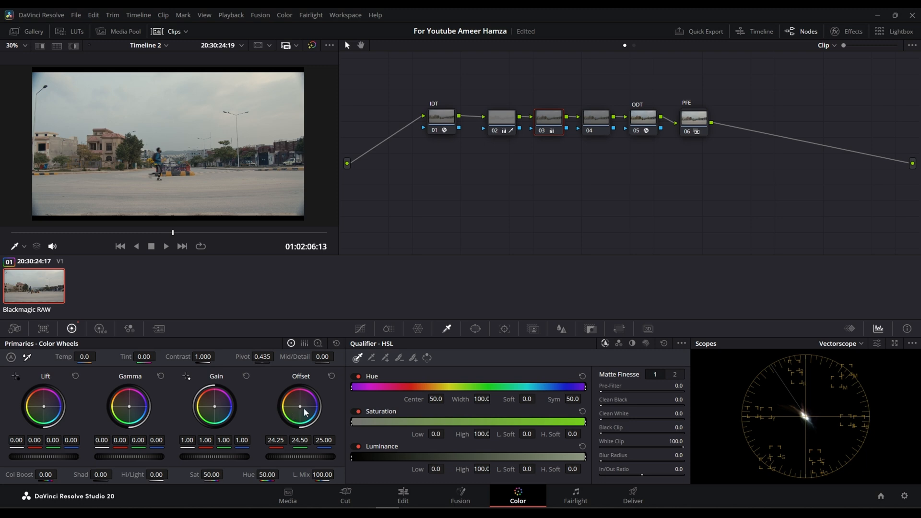
mouse_move(298, 407)
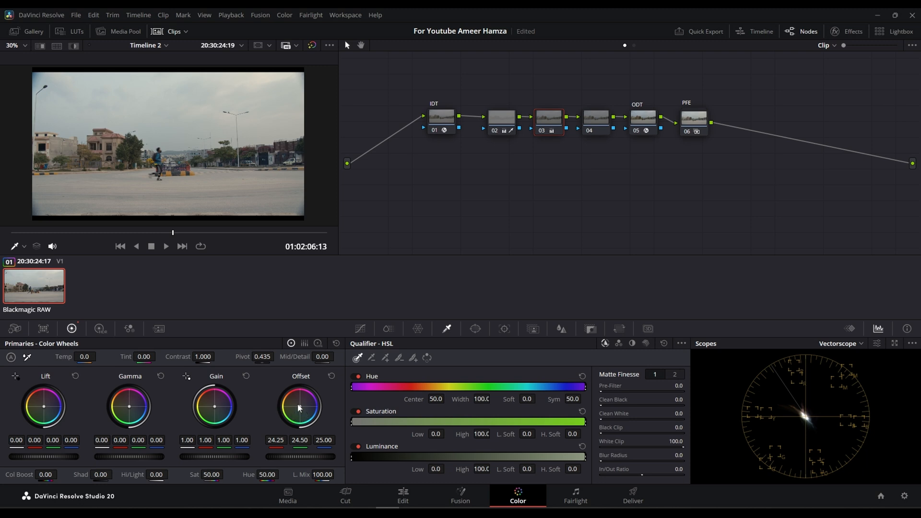
mouse_move(299, 408)
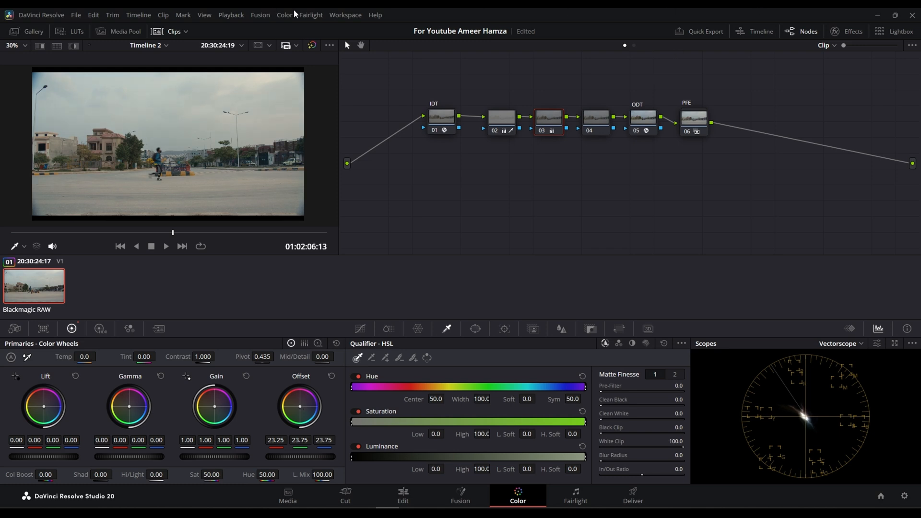
Check the Color menu for Printer Light Hotkeys, then the Timeline menu commands.
click(284, 15)
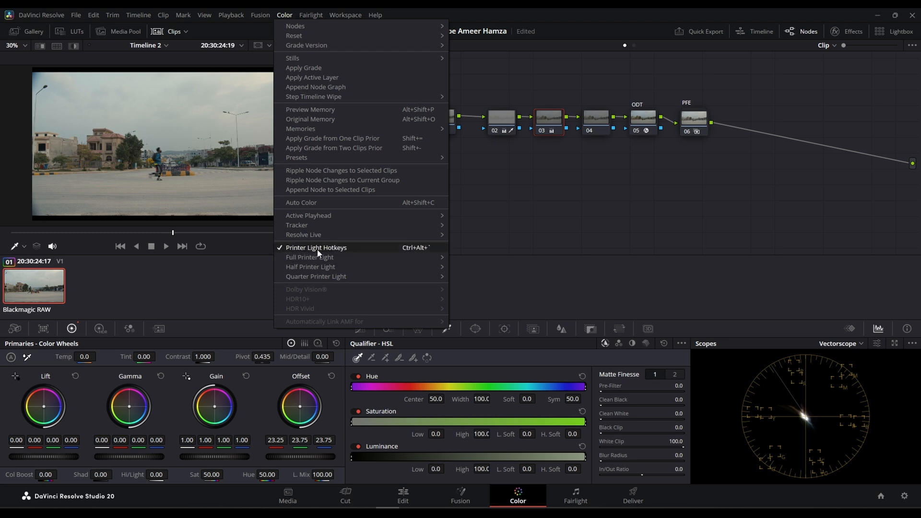
mouse_move(310, 257)
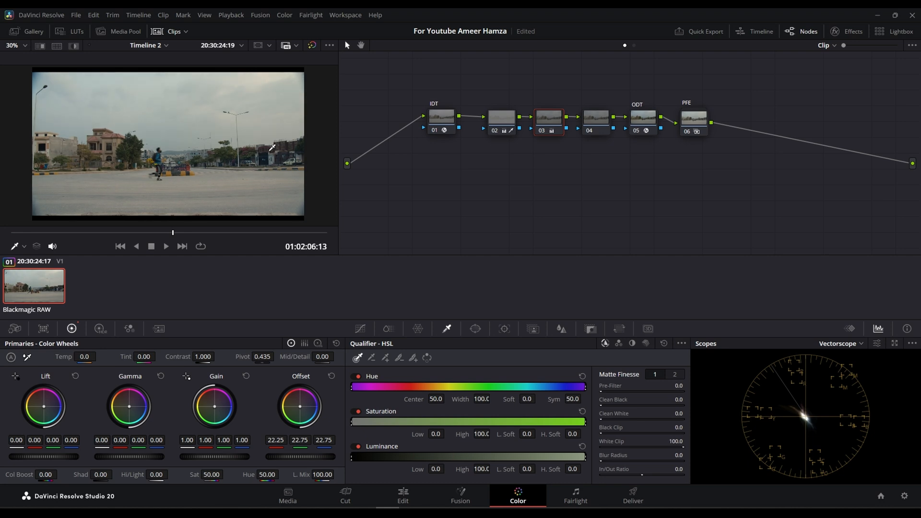
click(138, 15)
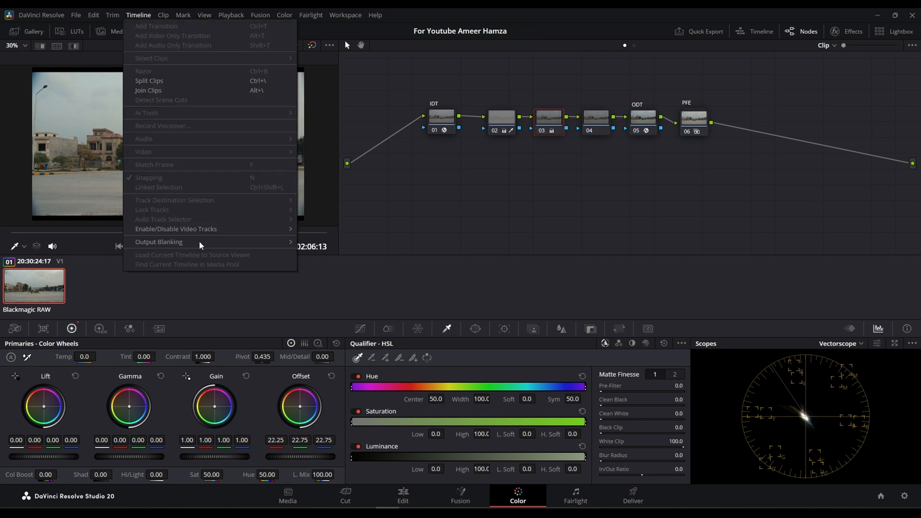